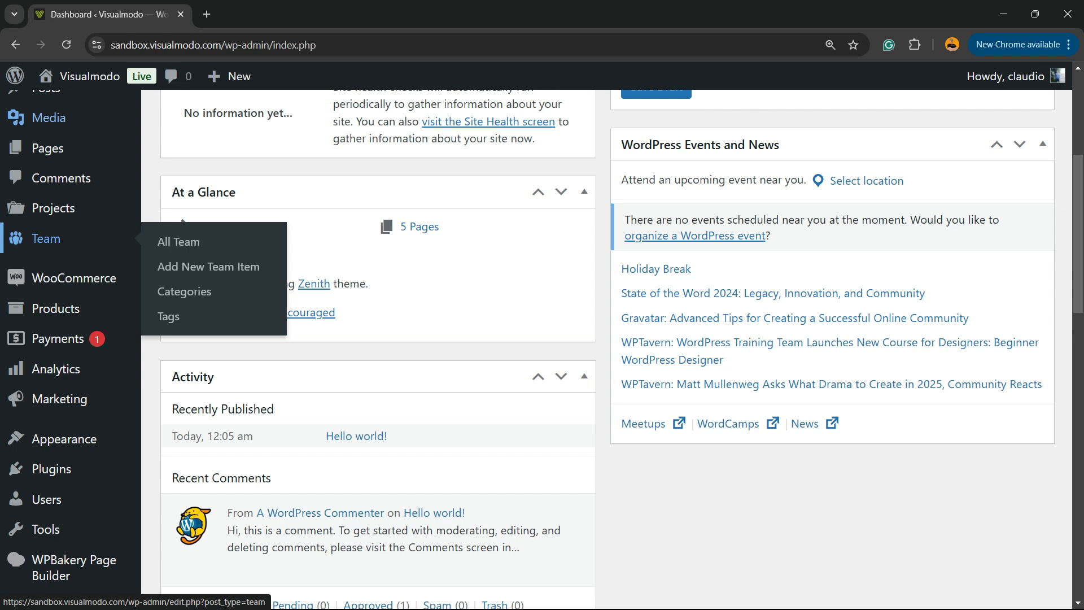
Go to Plugins > Add New Plugin from the admin sidebar
{"action": "scroll", "scroll_direction": "down", "scroll_amount": 3}
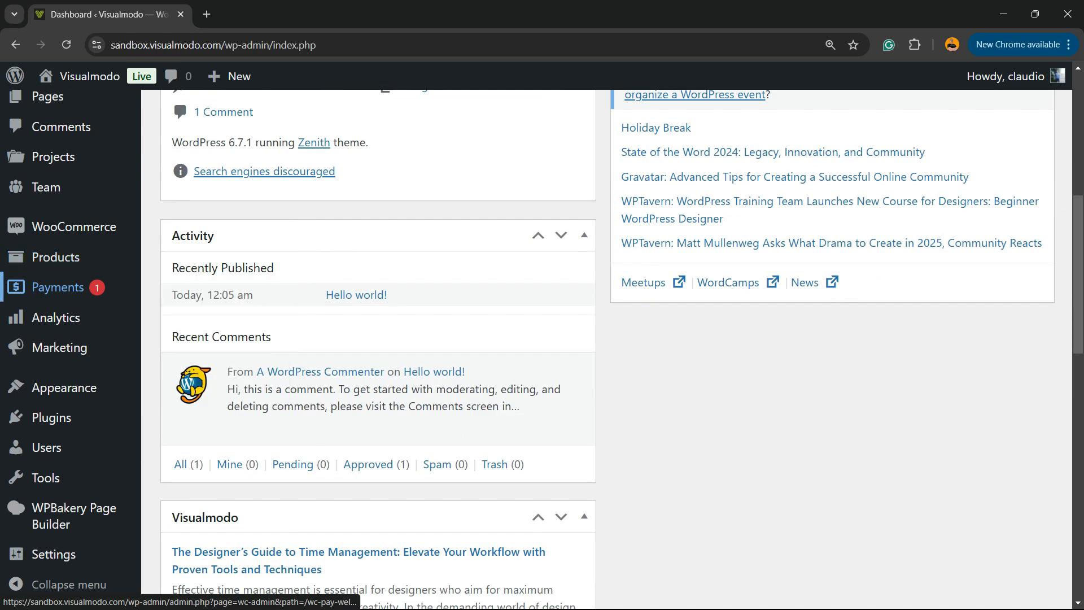
{"action": "mouse_move", "coordinate": [51, 417]}
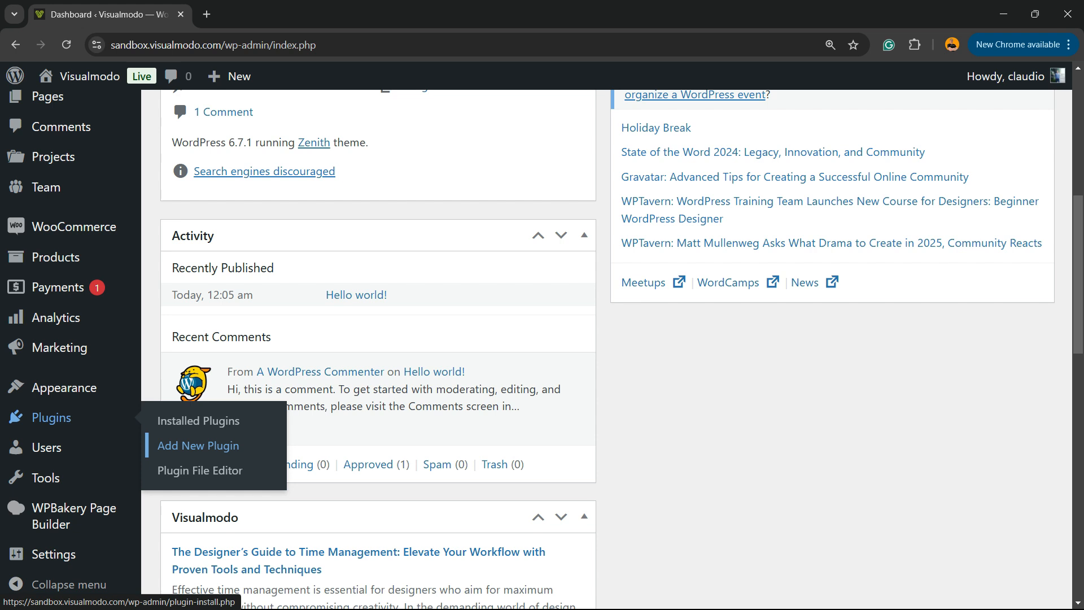
{"action": "left_click", "coordinate": [196, 445]}
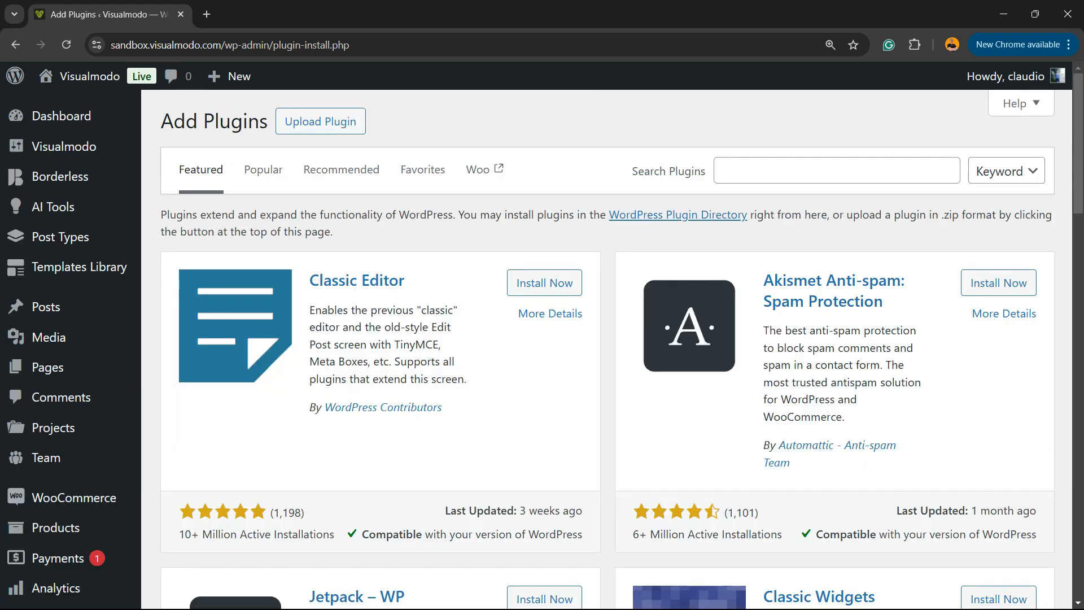
Search the plugin directory for 'duplicator'
{"action": "double_click", "coordinate": [686, 171]}
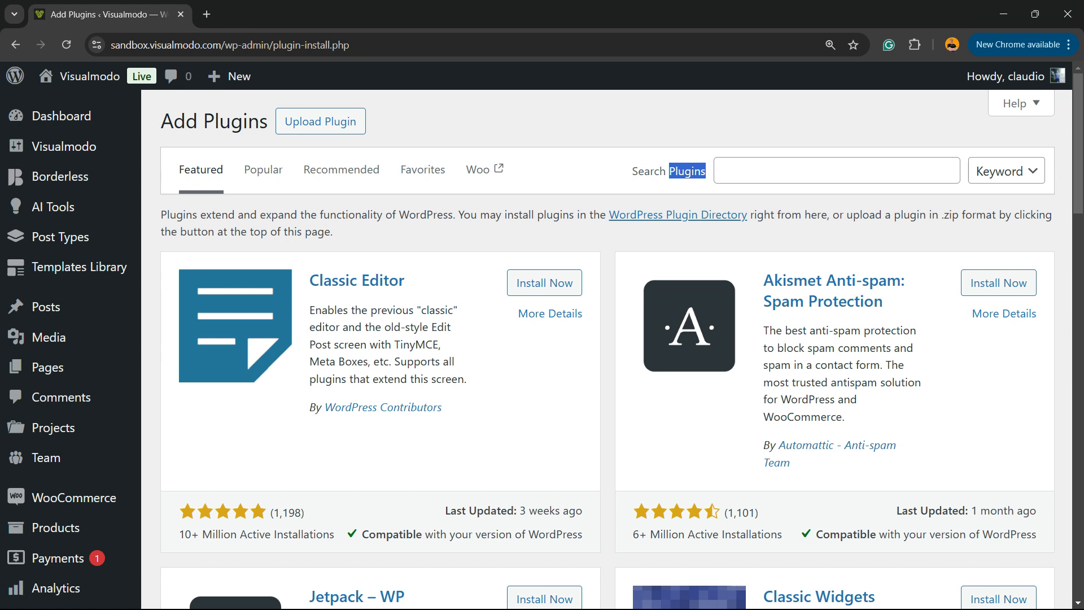
{"action": "type", "text": "duplicator"}
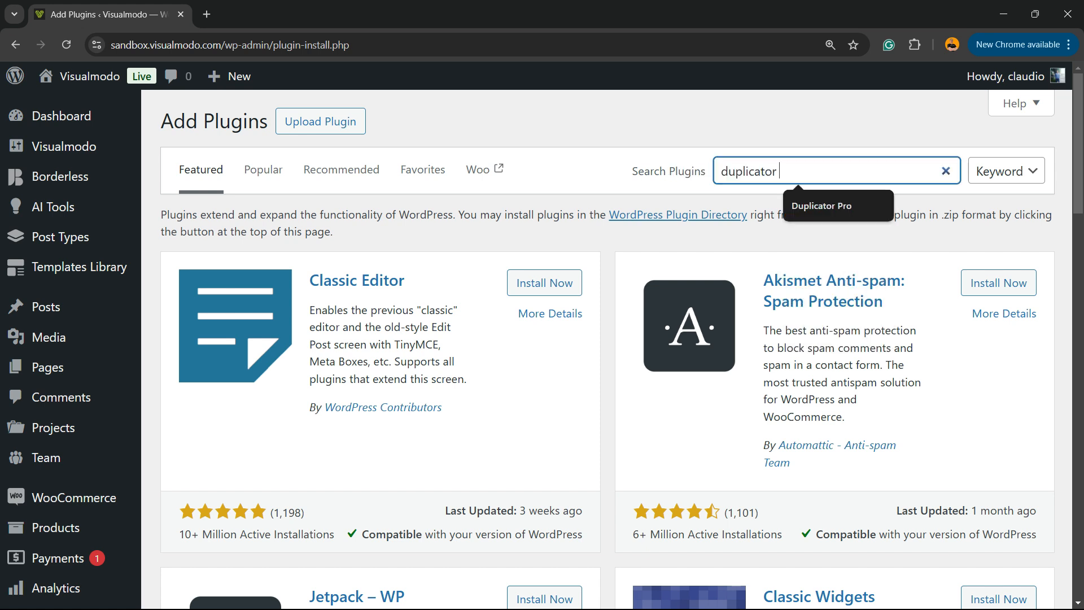
{"action": "key", "text": "Enter"}
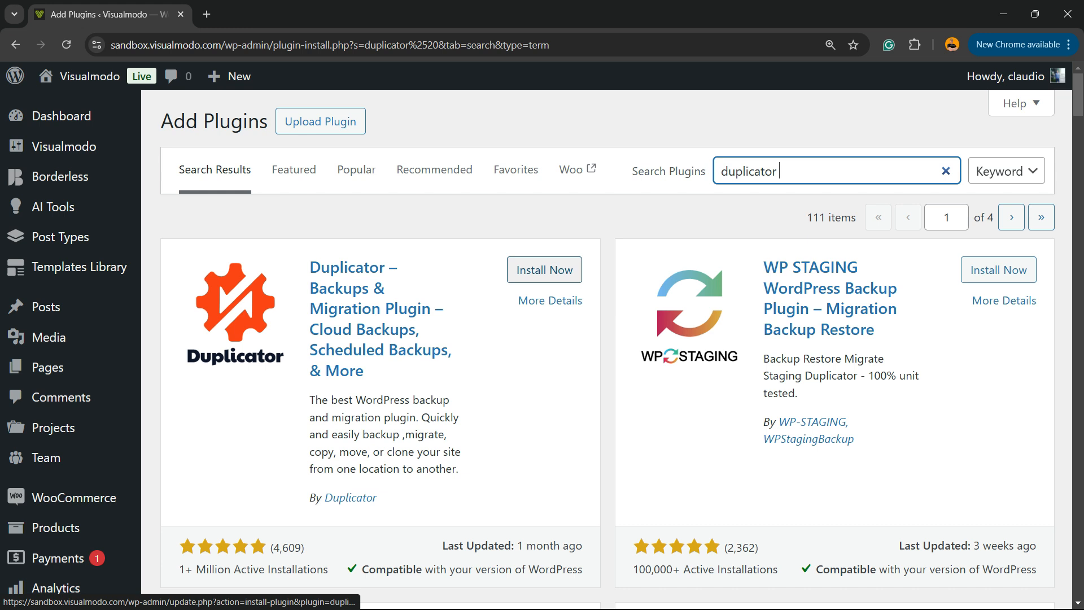
Install and activate Duplicator, landing on its empty Backups page
{"action": "left_click", "coordinate": [544, 270]}
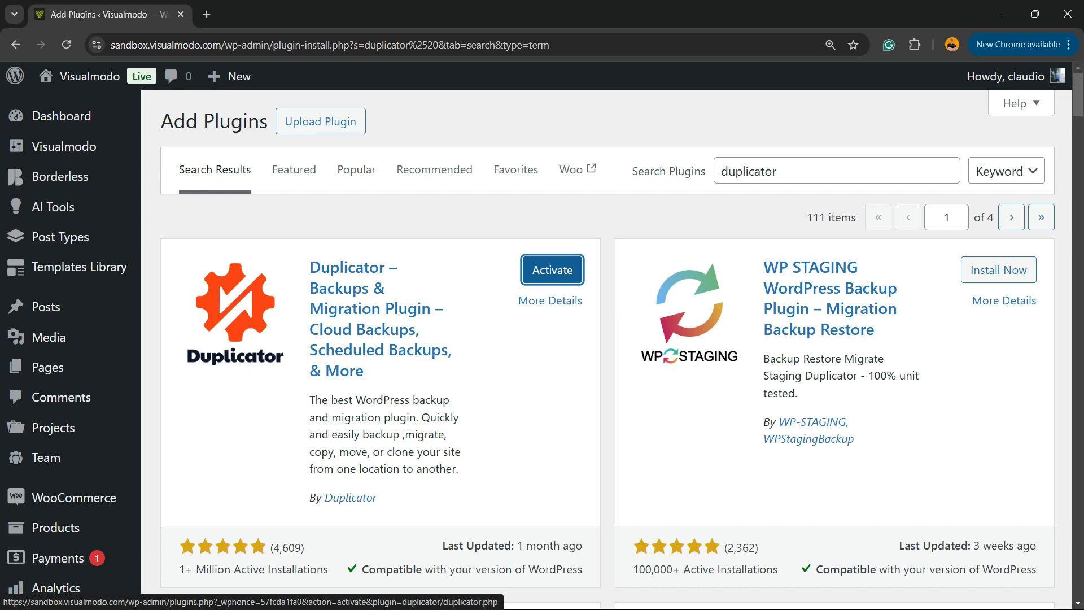
{"action": "left_click", "coordinate": [551, 269]}
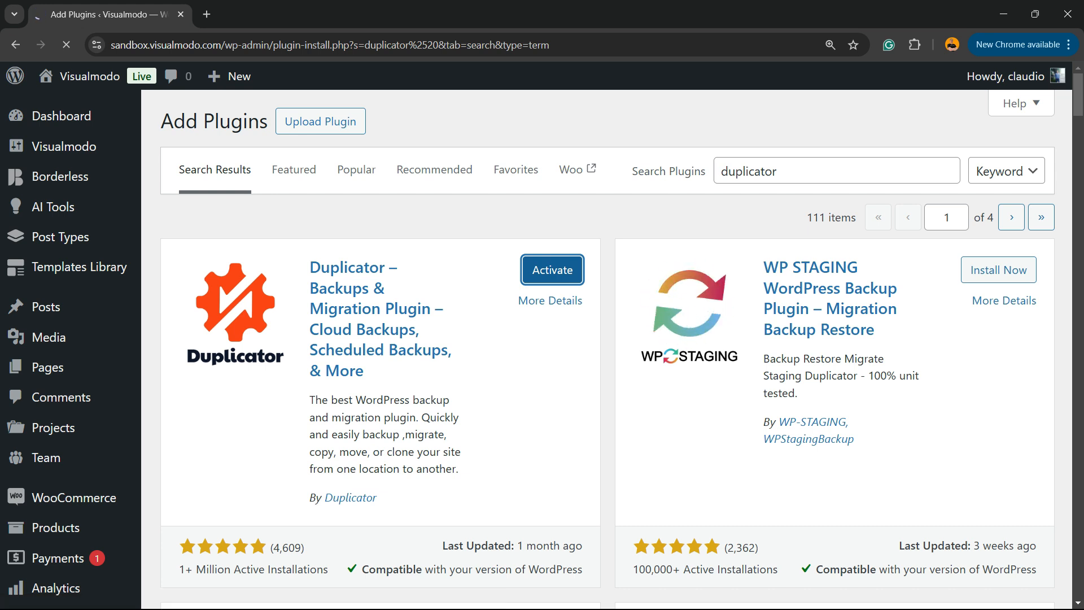
{"action": "left_click", "coordinate": [551, 270]}
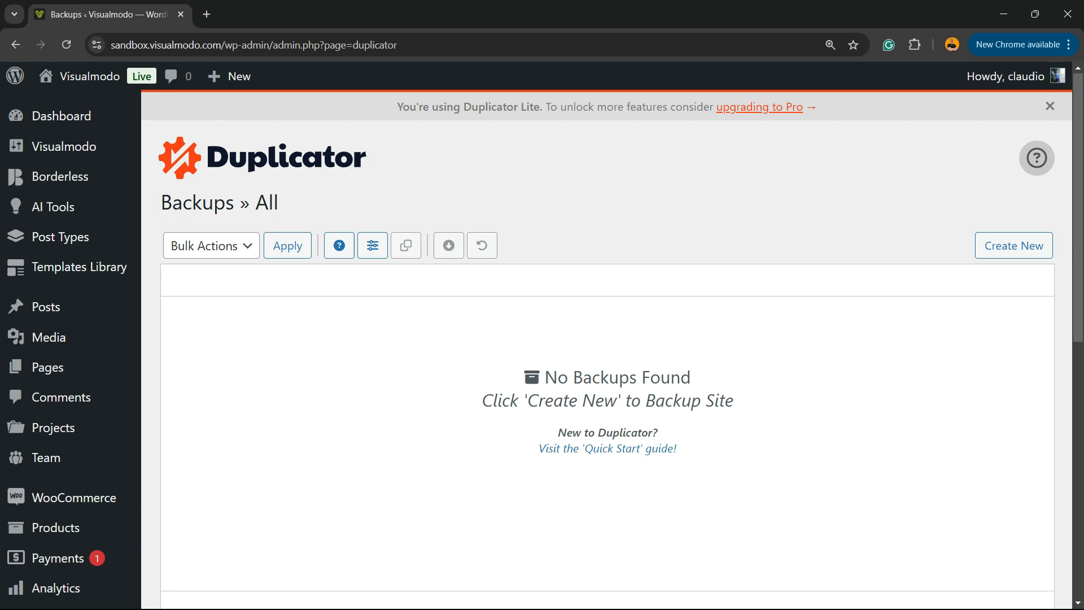
Create a new backup from the Backups page, reaching Setup with name 20241228_visualmodo
{"action": "scroll", "scroll_direction": "down", "scroll_amount": 3}
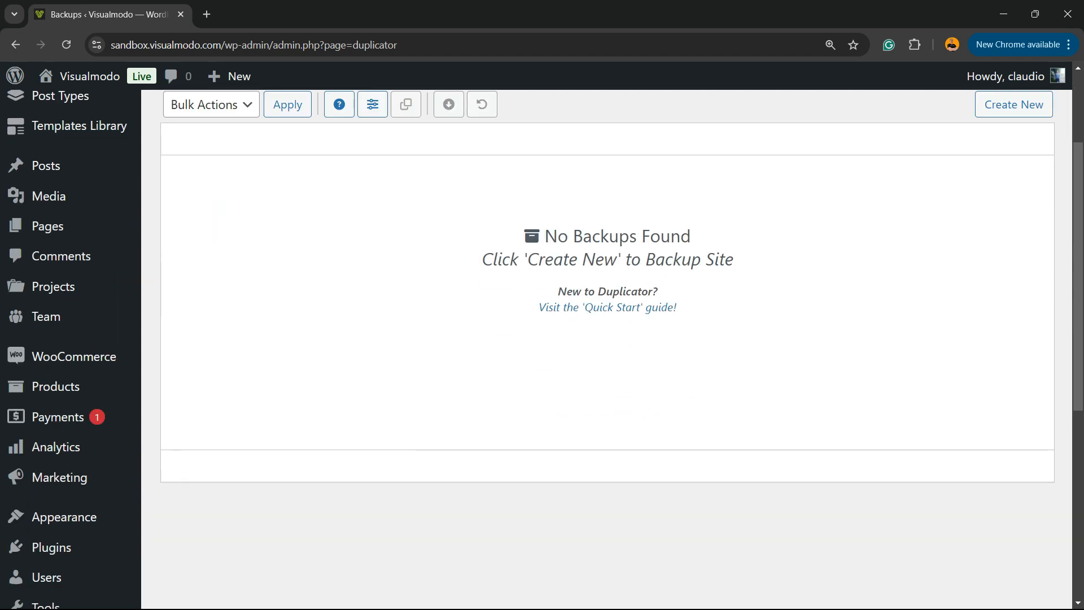
{"action": "scroll", "scroll_direction": "down", "scroll_amount": 3}
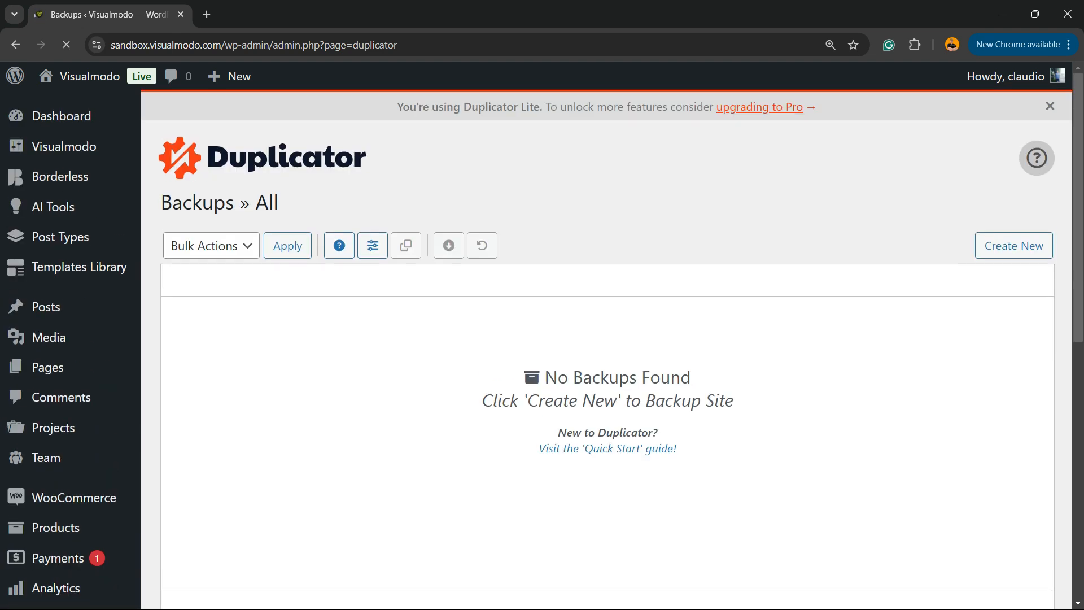
{"action": "left_click", "coordinate": [67, 44]}
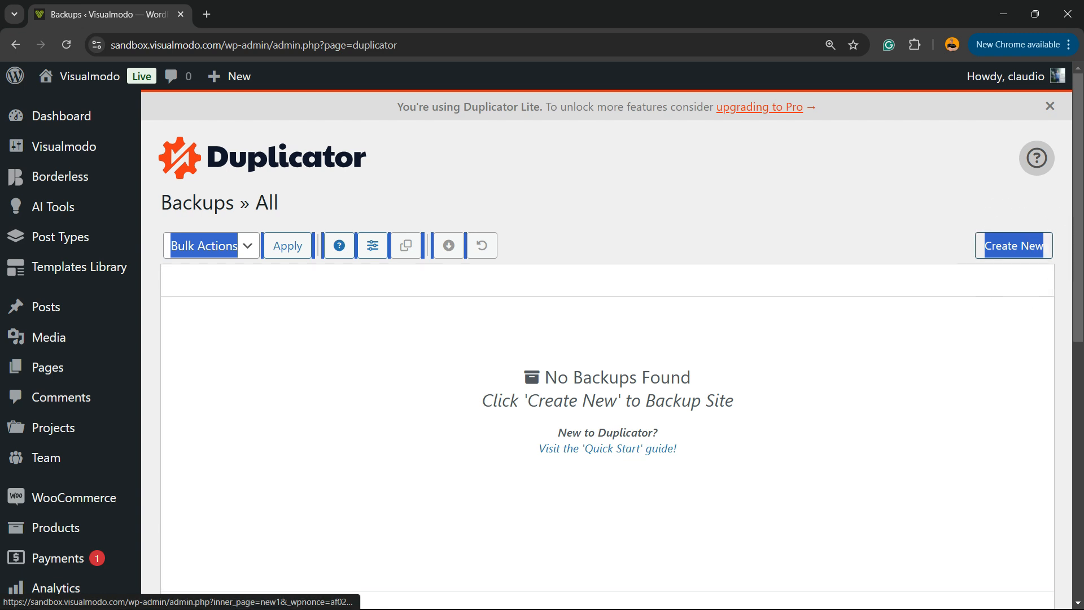
{"action": "left_click", "coordinate": [1013, 245]}
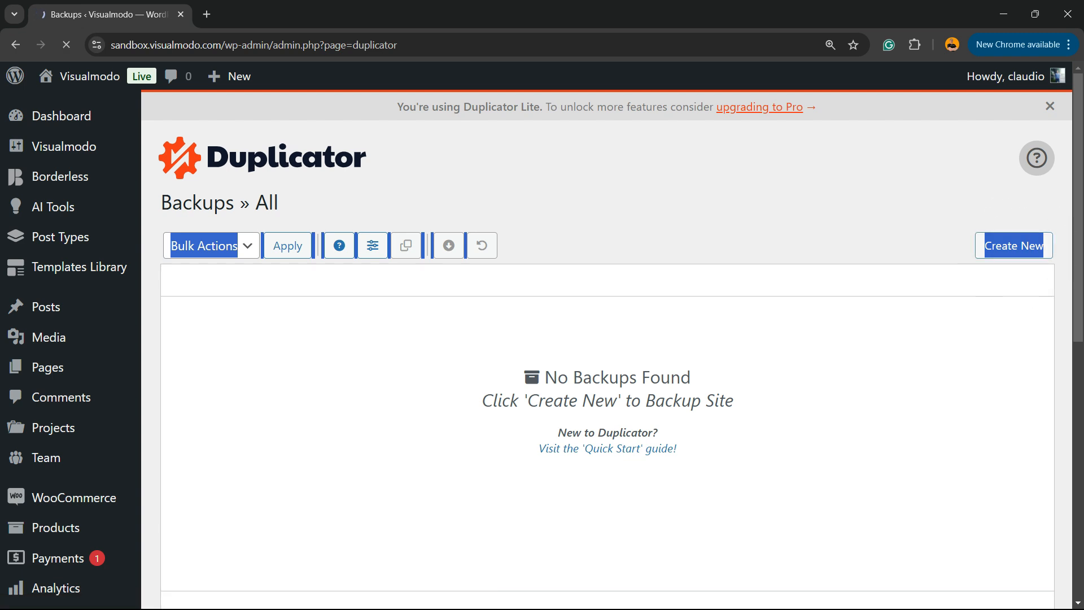
{"action": "left_click", "coordinate": [1013, 246]}
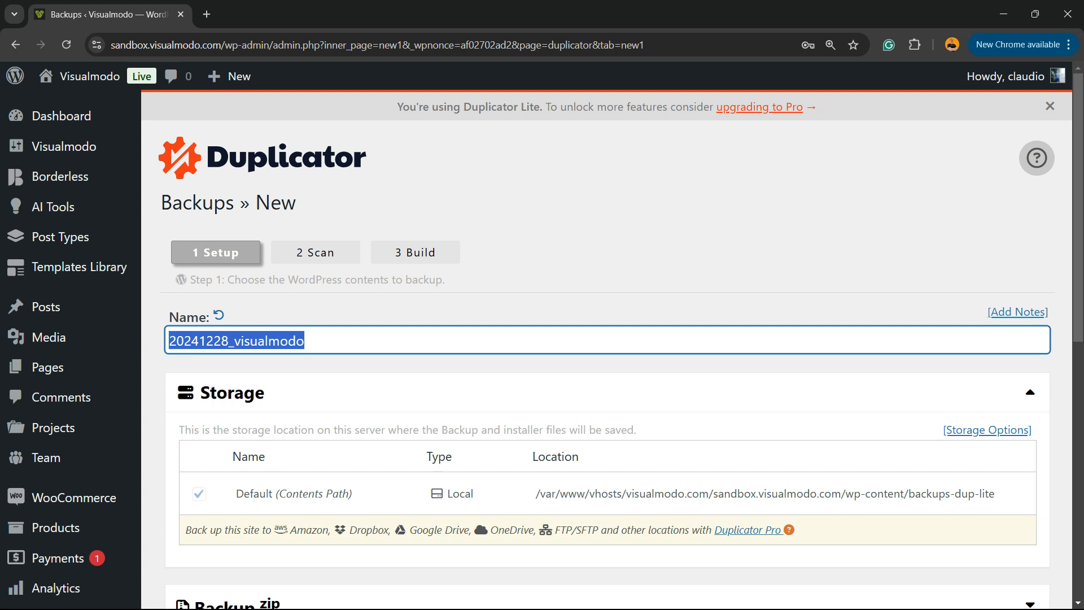
Advance from Setup to run the site scan with default settings
{"action": "scroll", "scroll_direction": "down", "scroll_amount": 3}
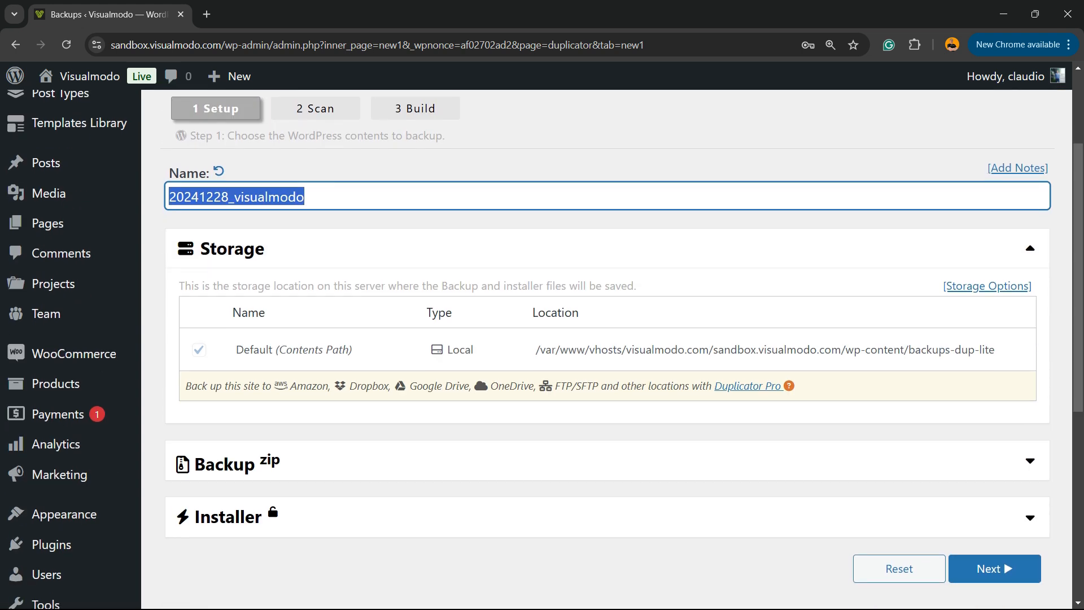
{"action": "scroll", "scroll_direction": "down", "scroll_amount": 3}
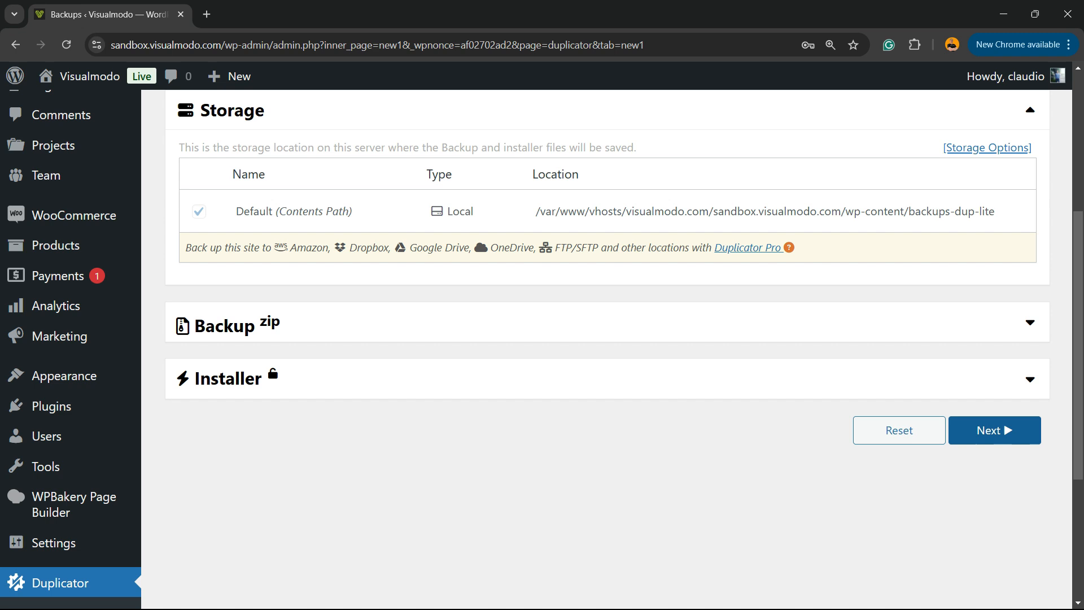
{"action": "left_click", "coordinate": [994, 430]}
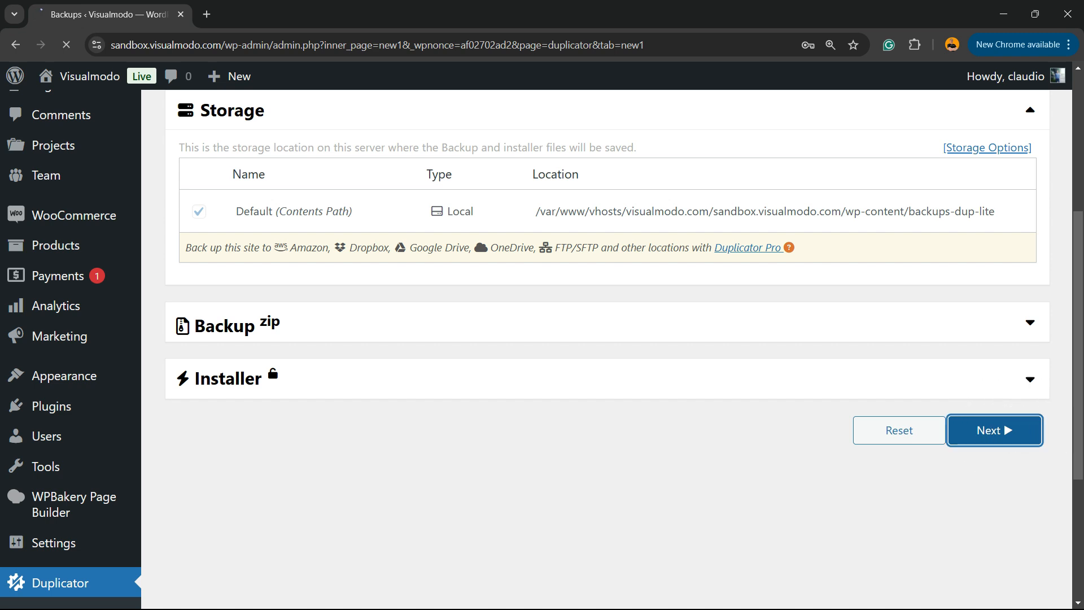
{"action": "left_click", "coordinate": [994, 430]}
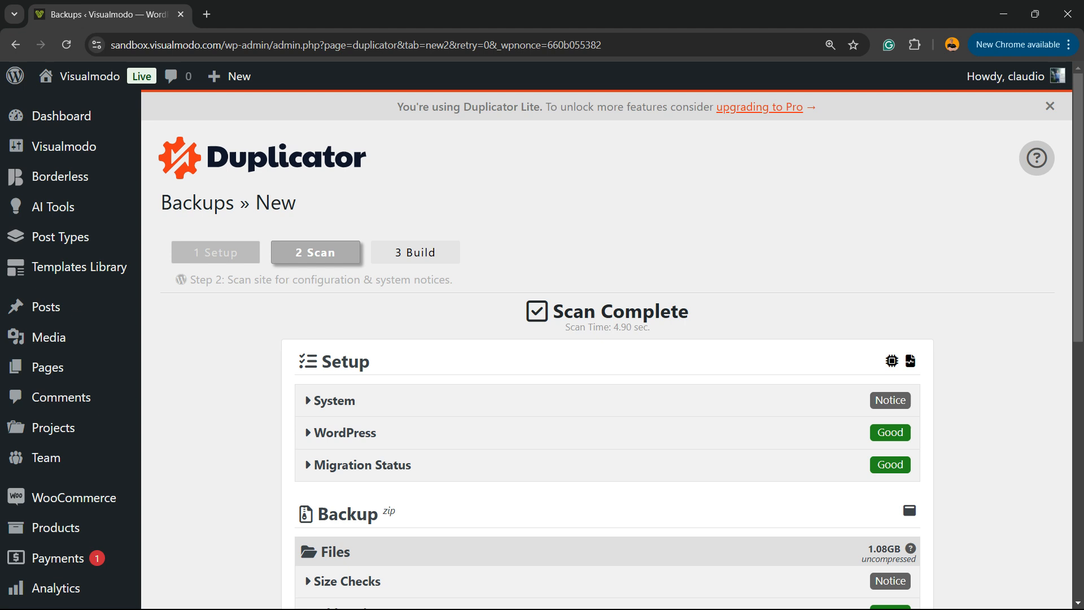
Build the backup from the scan results until the 834.87MB archive is ready
{"action": "scroll", "scroll_direction": "down", "scroll_amount": 3}
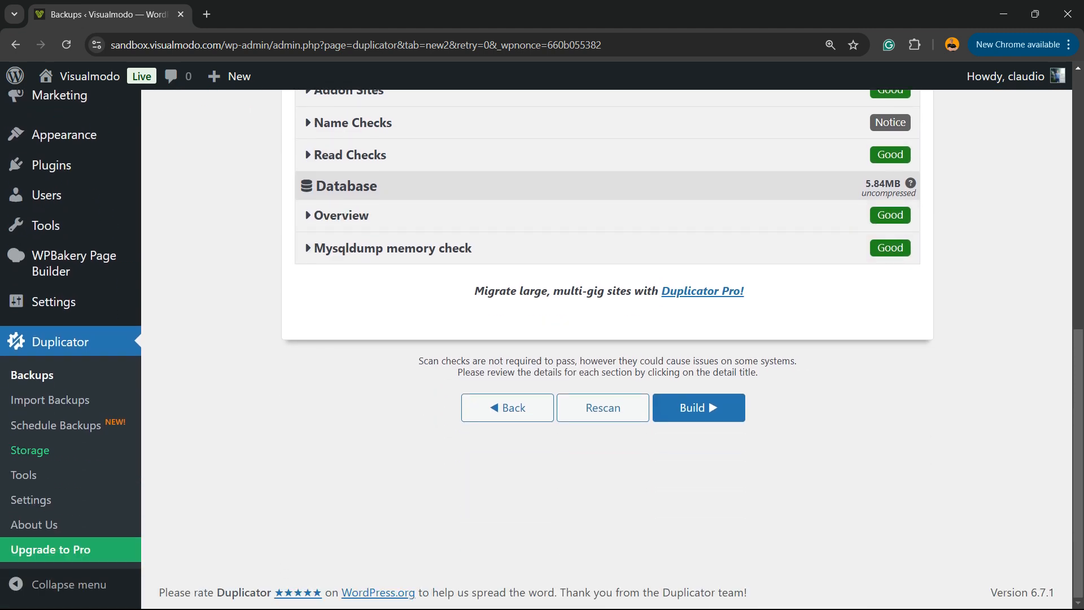
{"action": "left_click", "coordinate": [698, 408]}
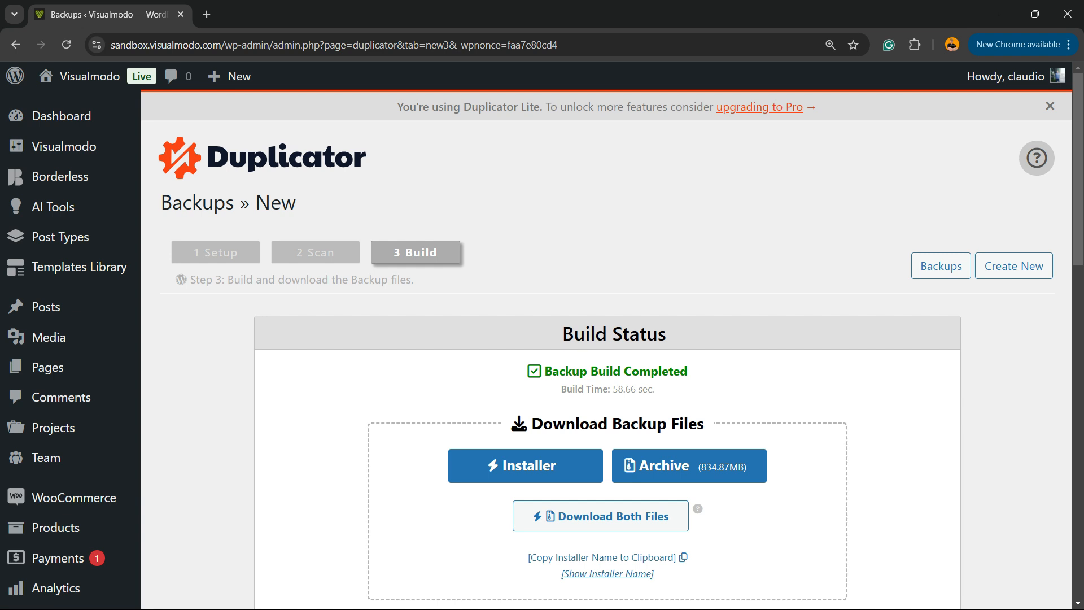
Download the backup's Installer and Archive files
{"action": "scroll", "scroll_direction": "down", "scroll_amount": 3}
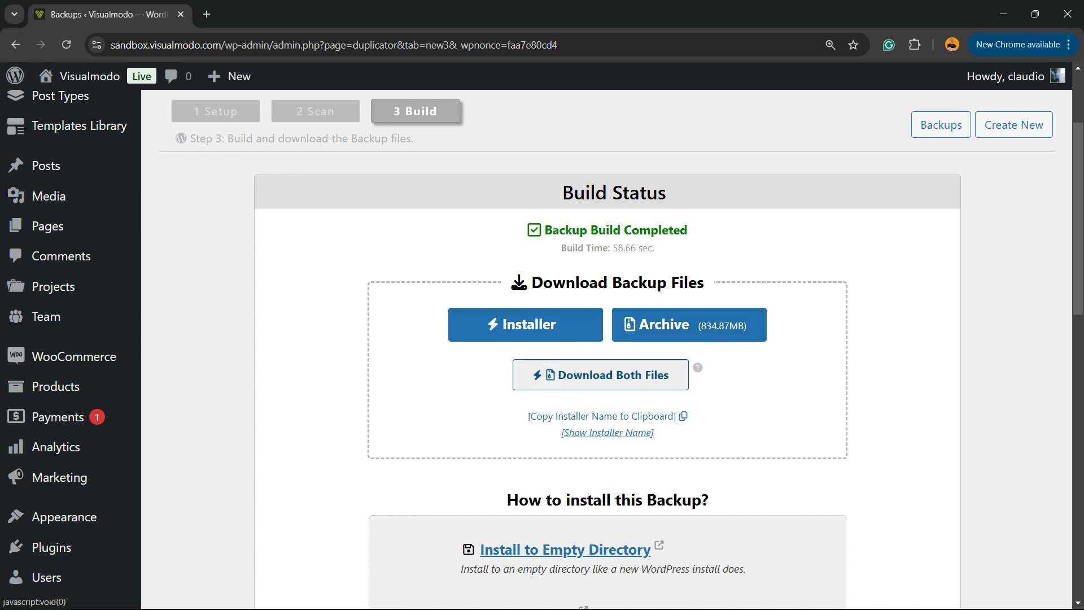
{"action": "left_click", "coordinate": [600, 374]}
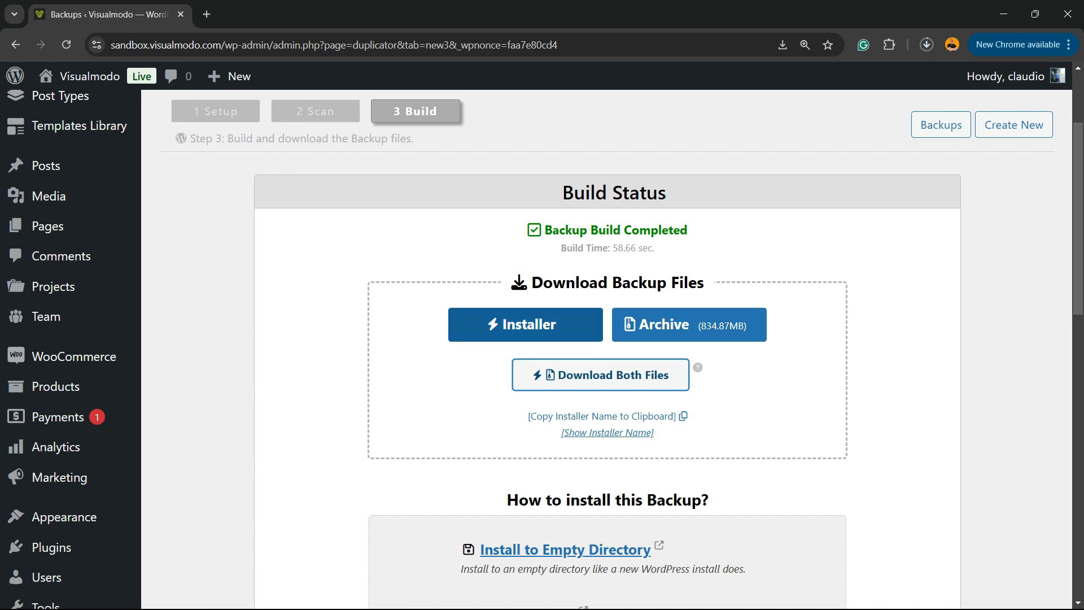
{"action": "scroll", "scroll_direction": "down", "scroll_amount": 3}
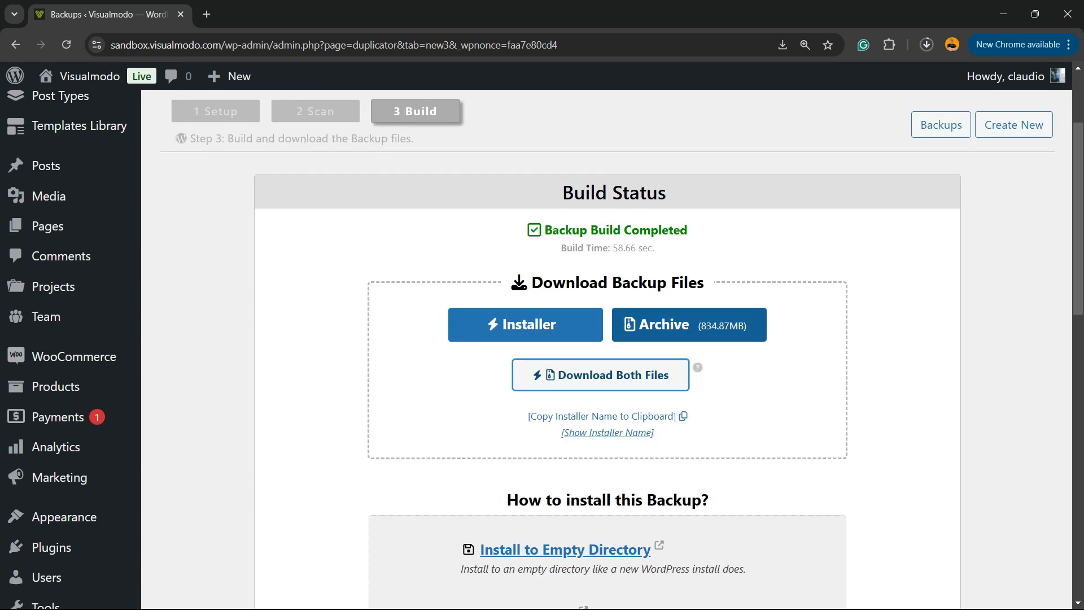
{"action": "left_click", "coordinate": [689, 324]}
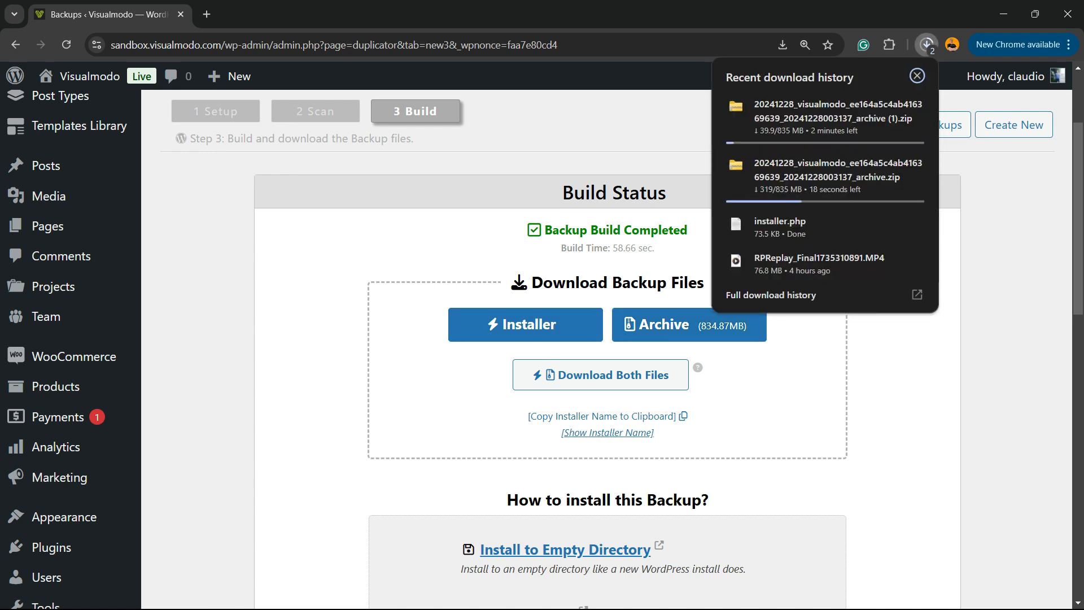
Return to the Backups list showing the new 834.87MB backup
{"action": "scroll", "scroll_direction": "down", "scroll_amount": 3}
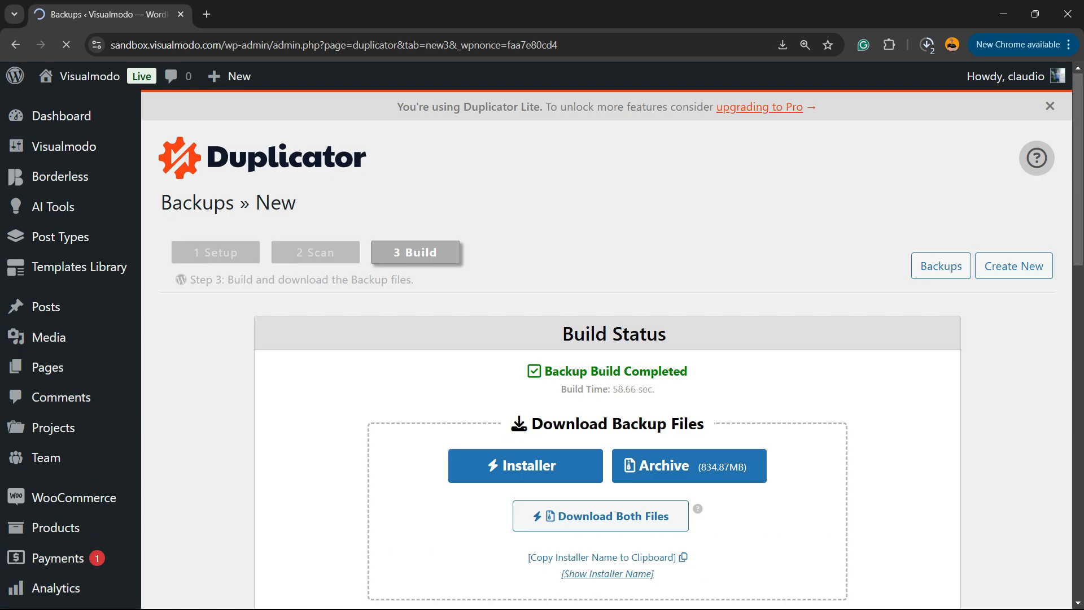
{"action": "left_click", "coordinate": [600, 516]}
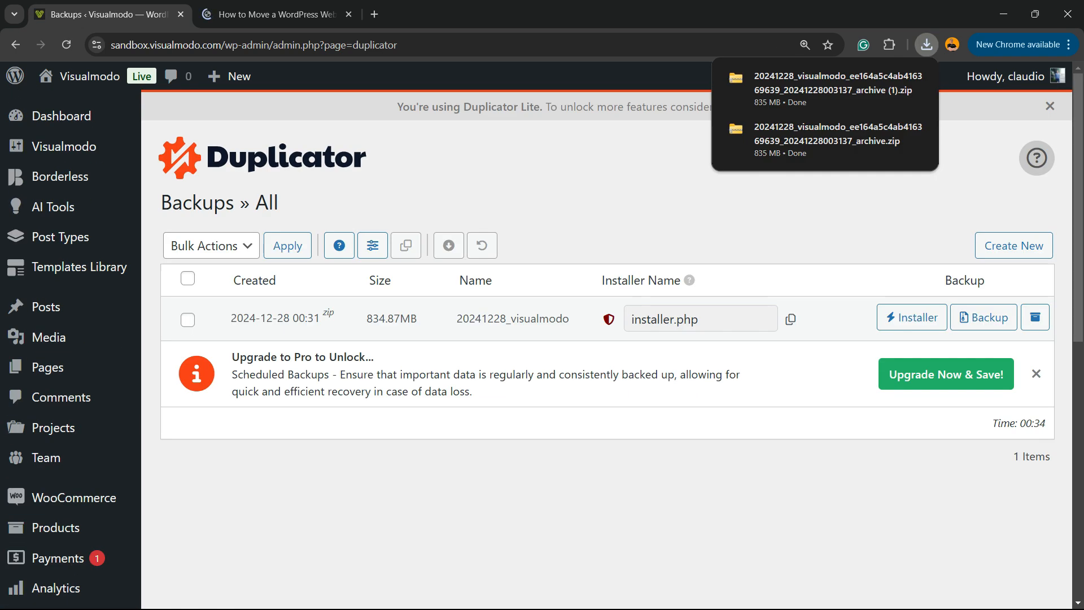